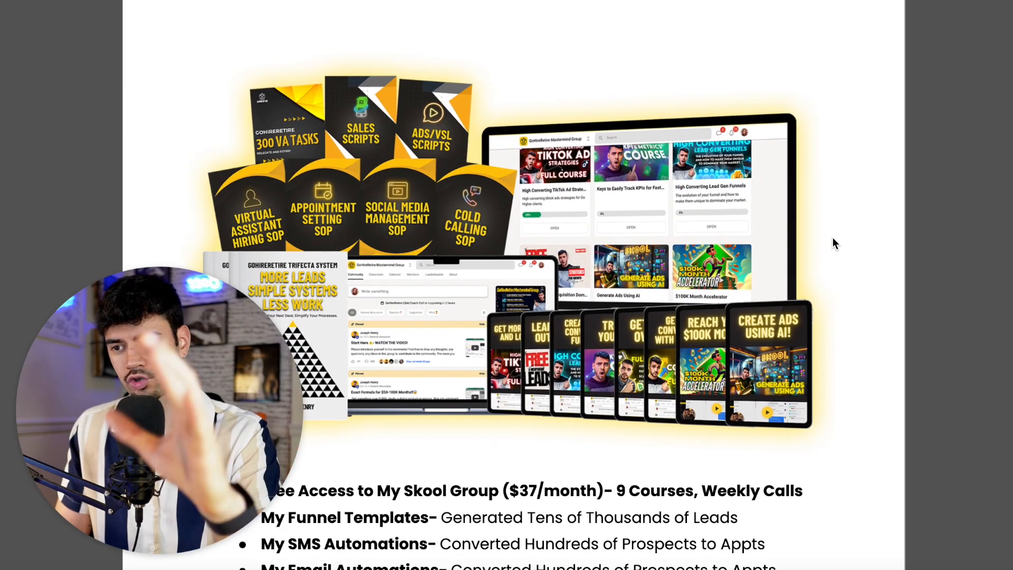
{"action": "scroll", "scroll_direction": "down", "scroll_amount": 3}
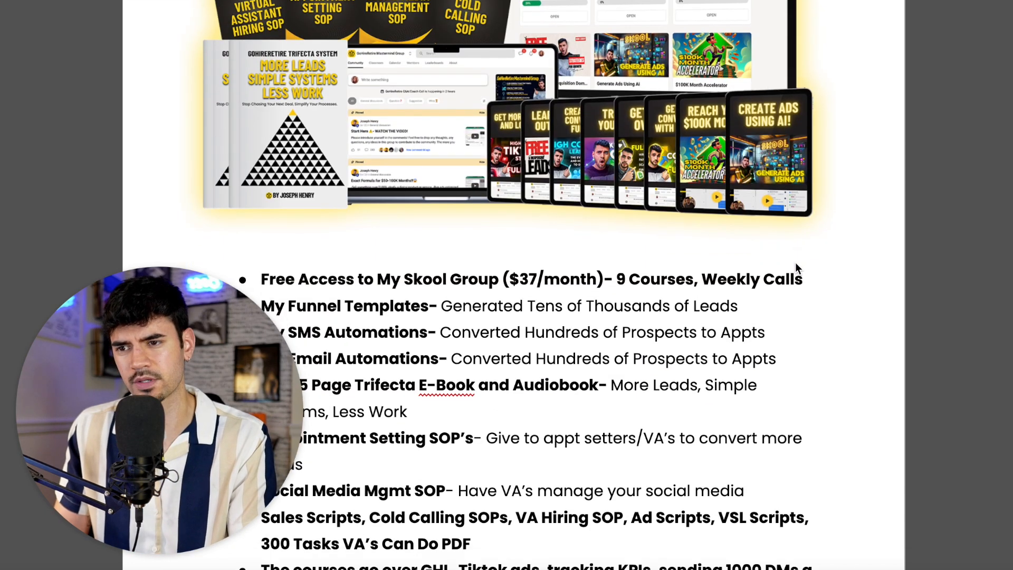
{"action": "scroll", "scroll_direction": "down", "scroll_amount": 3}
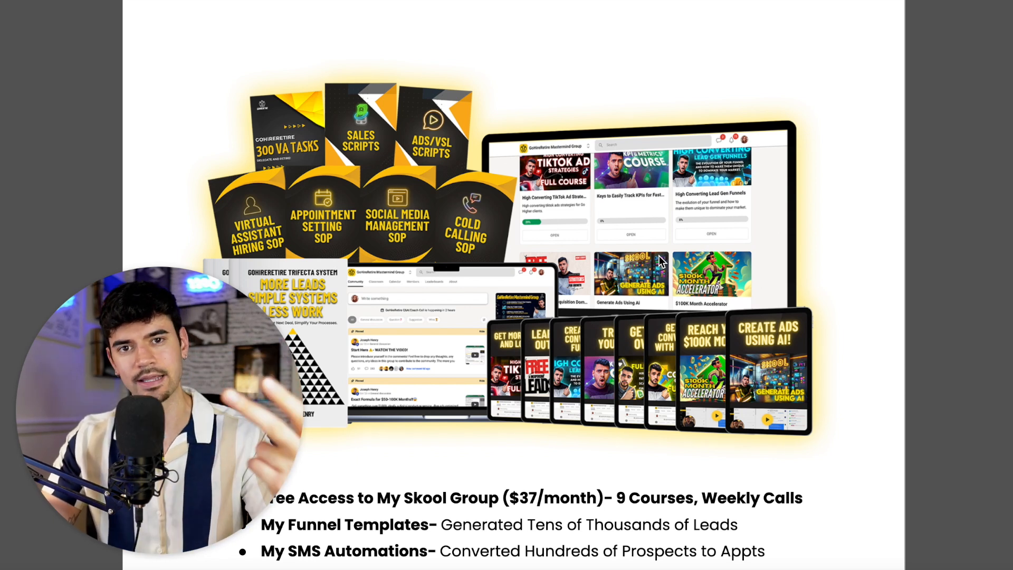
{"action": "scroll", "scroll_direction": "down", "scroll_amount": 3}
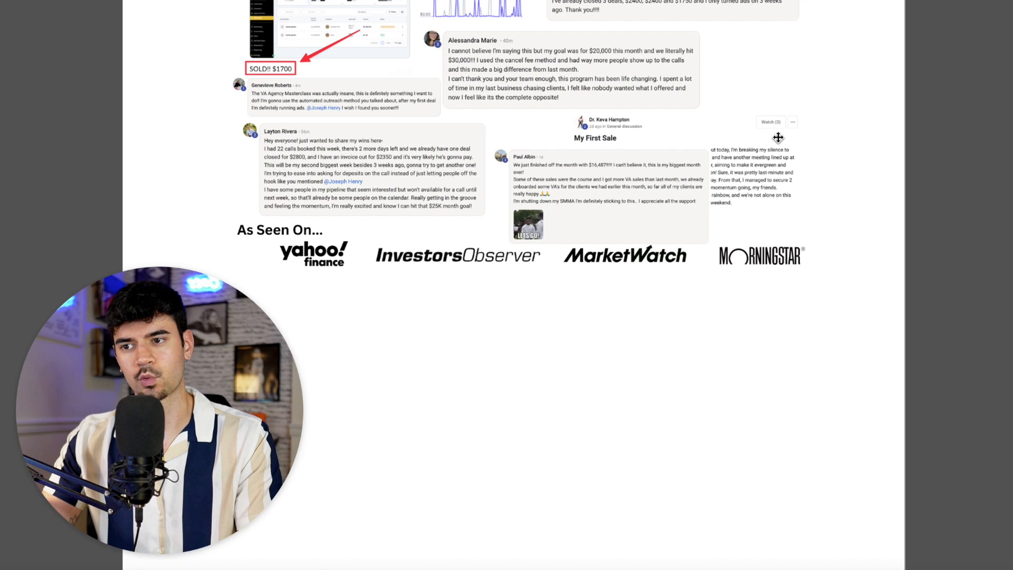
{"action": "scroll", "scroll_direction": "down", "scroll_amount": 3}
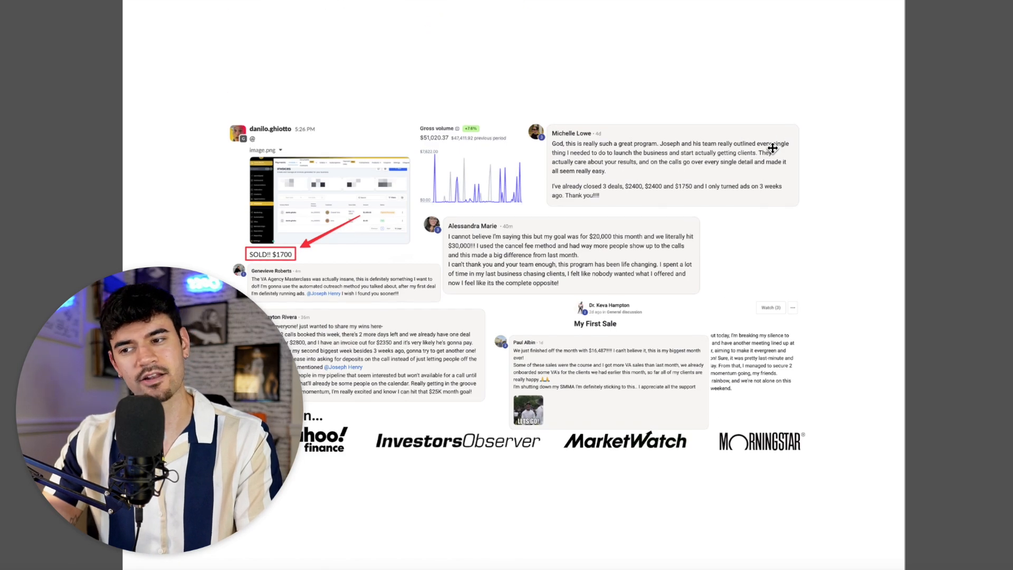